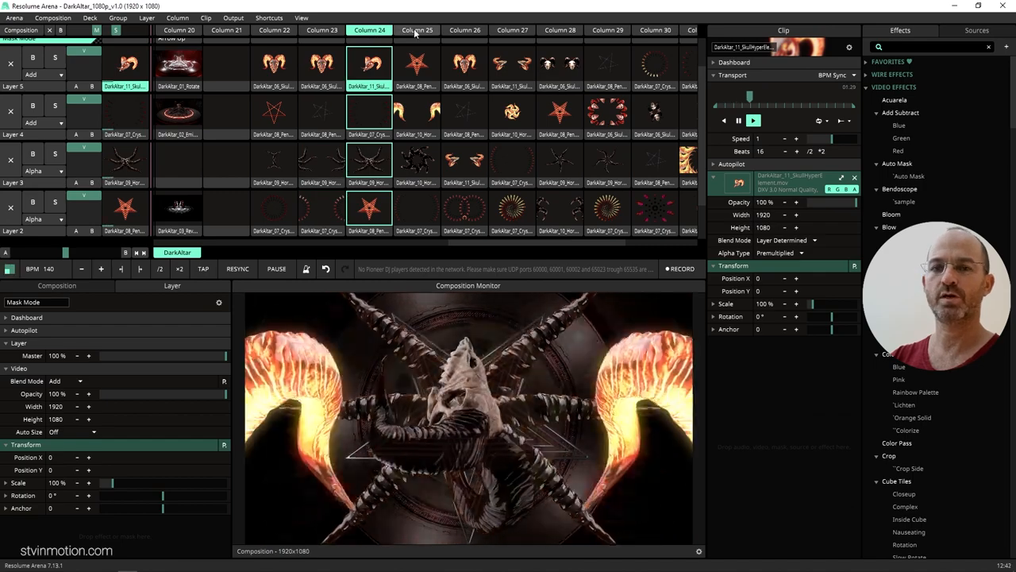
Step: Preview the horned skulls clip, then launch the pentagram altar clip on the background layer
left_click(465, 30)
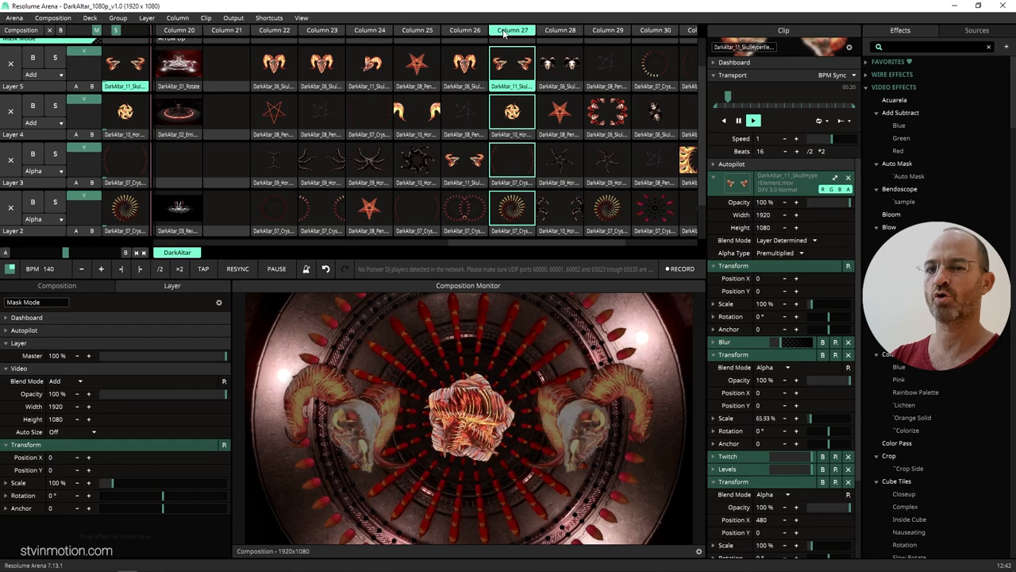
left_click(559, 28)
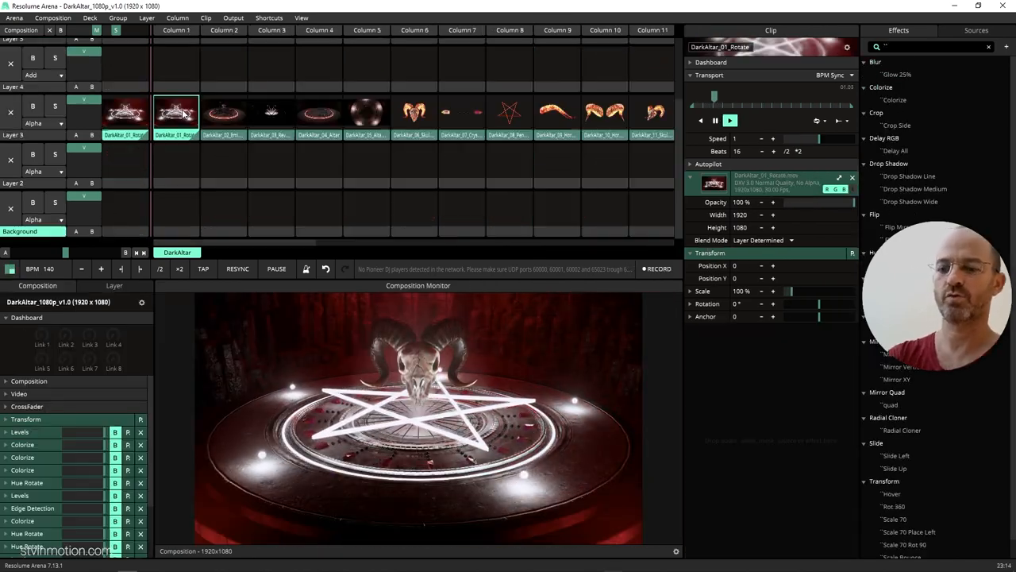
Step: Launch the plain altar clip in Column 3, then the altar reveal clip in Column 4
left_click(223, 112)
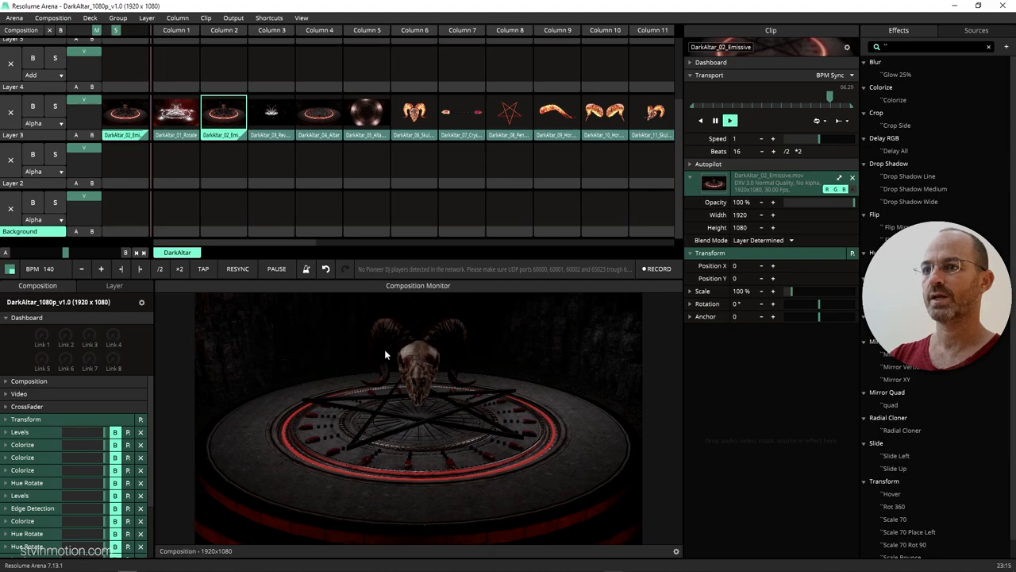
left_click(272, 114)
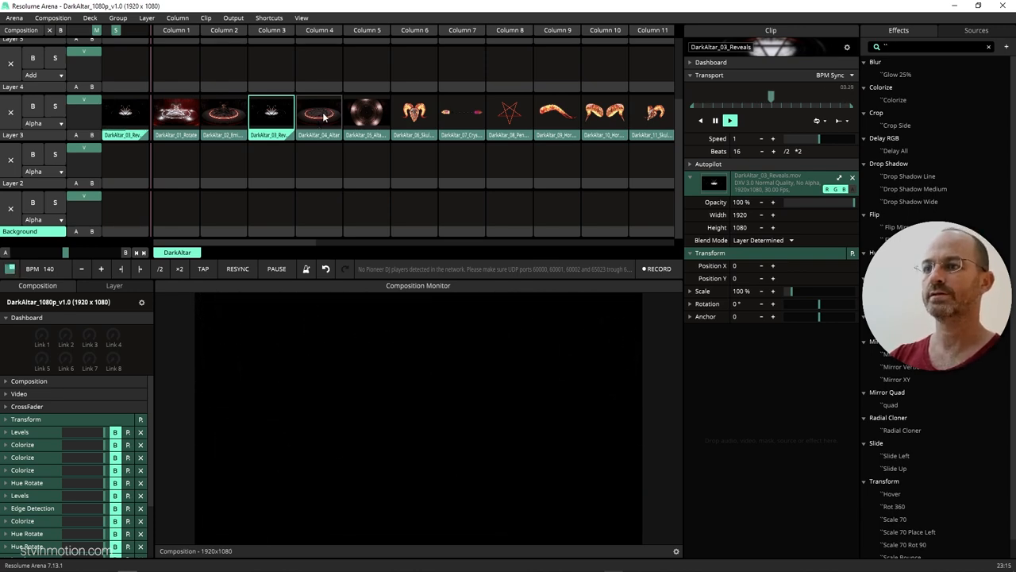
Step: Scroll the deck right to Columns 11–21 showing the Layer 2 altar light clips
left_click(413, 111)
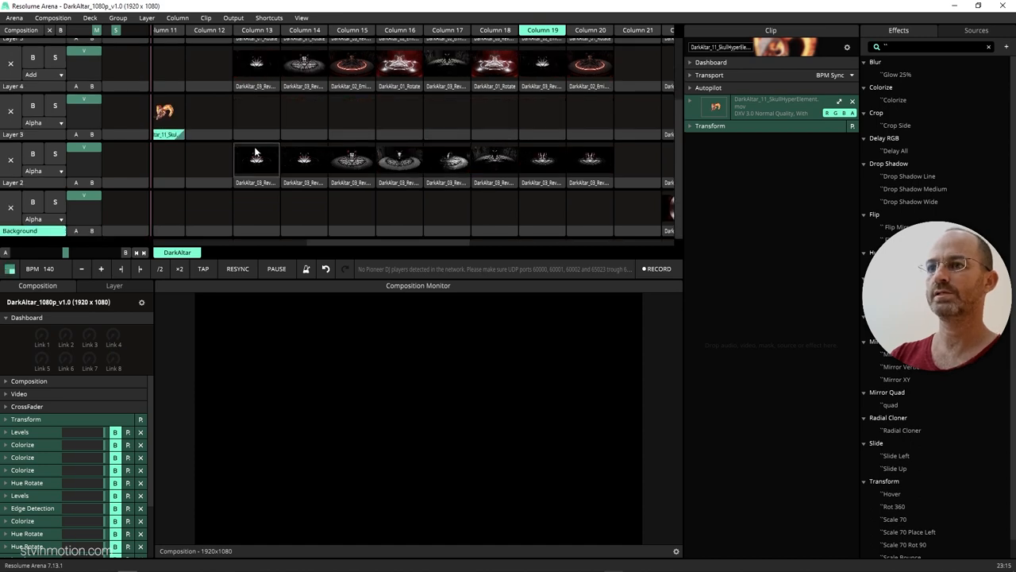
Step: Launch a dim altar light clip and add a Mask Mode layer of generator clips above it
left_click(257, 162)
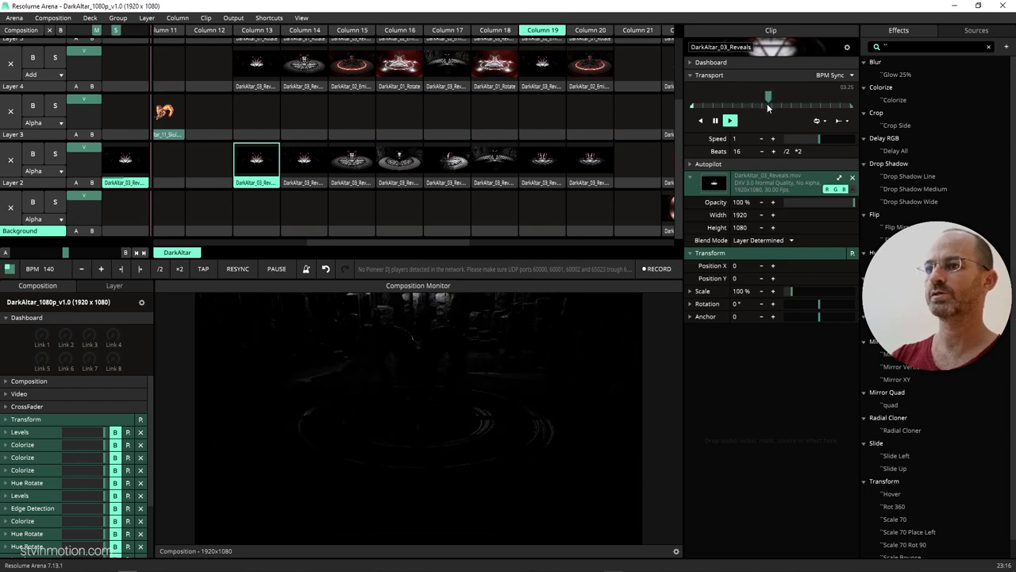
left_click(305, 160)
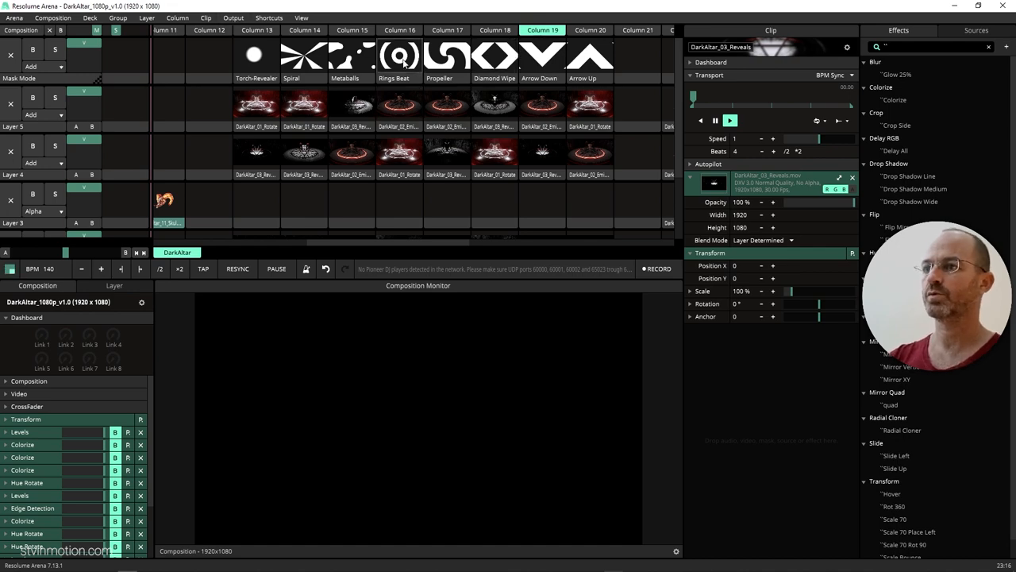
Step: Reveal the altar through Torch Revealer then Spiral masks, and launch the AltarTop background clip
left_click(256, 55)
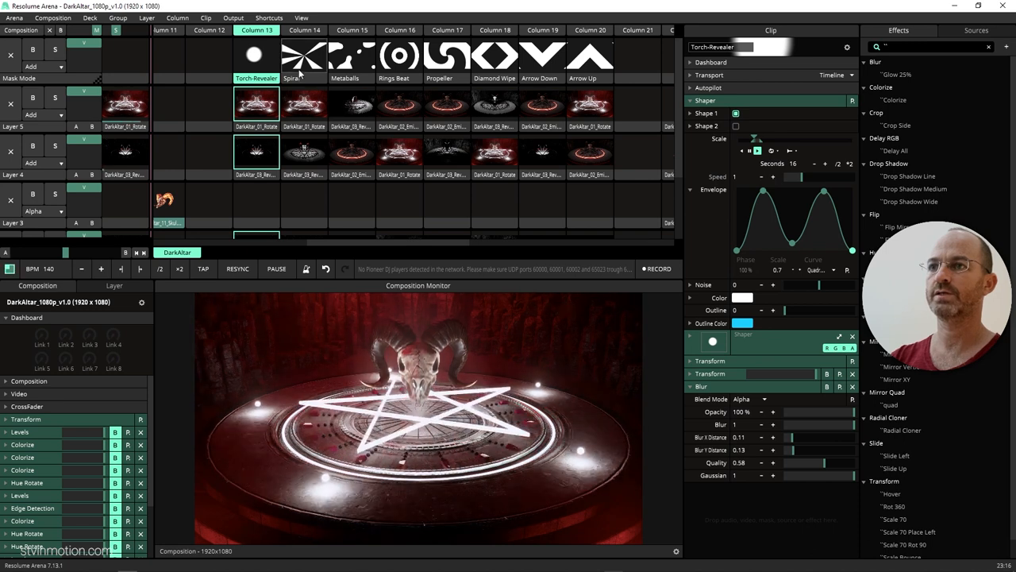
left_click(305, 56)
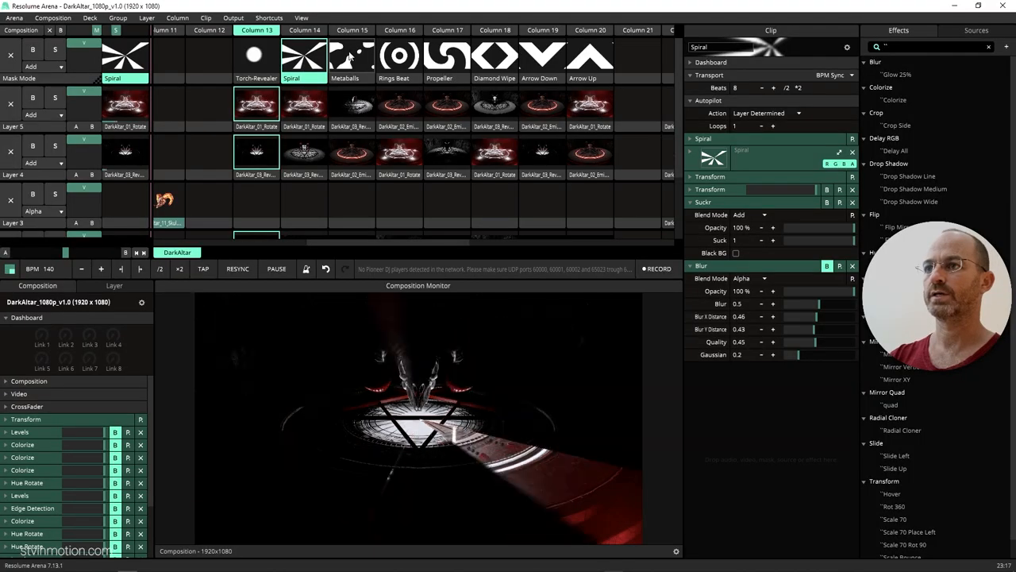
left_click(352, 58)
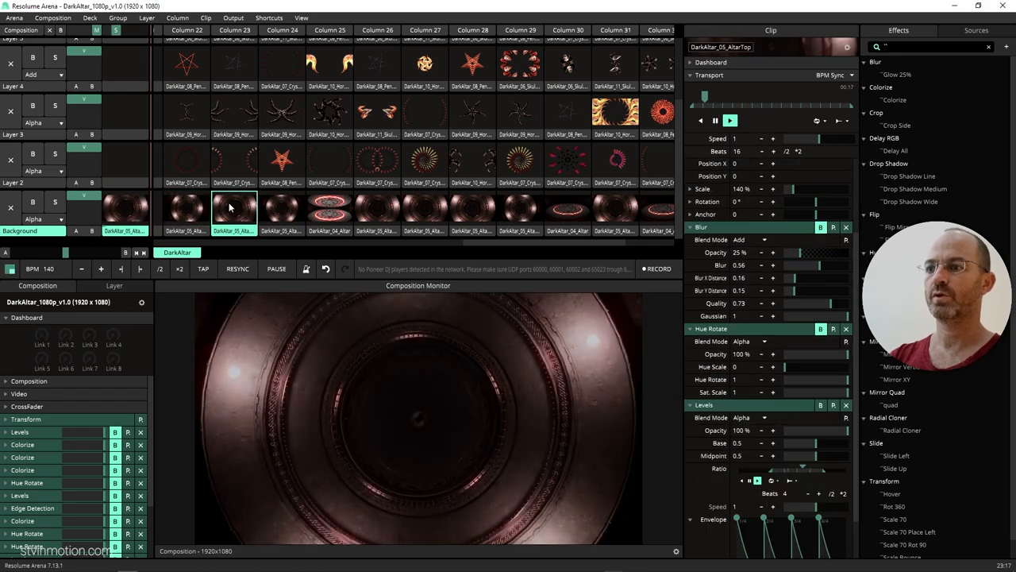
Step: Adjust the AltarTop Blur/Levels settings and launch the glowing red pentagram clip above it
left_click(330, 209)
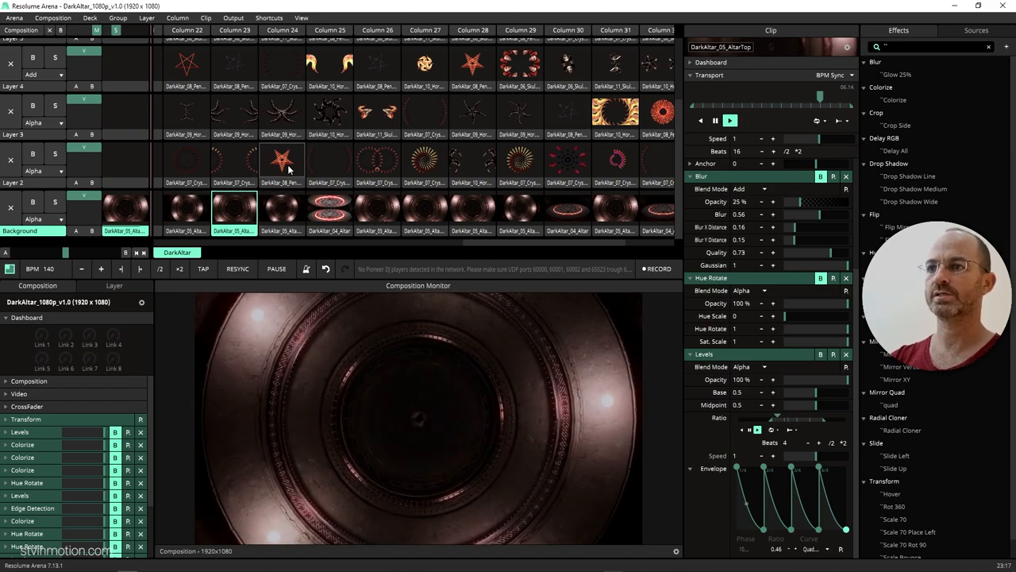
left_click(283, 162)
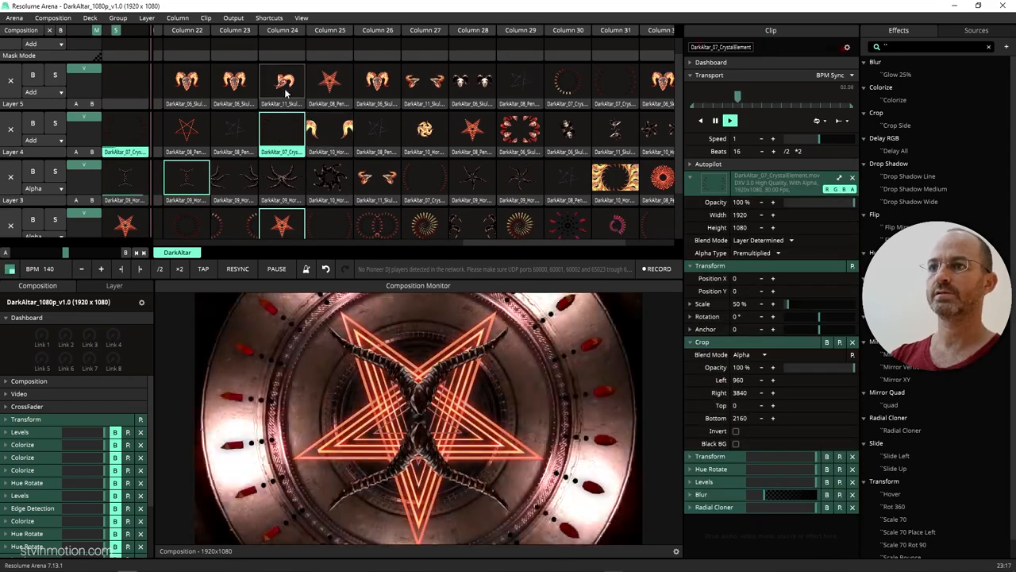
Step: Try the skull creature and clawed hands clips, settling on the flaming horned skulls overlay
left_click(283, 83)
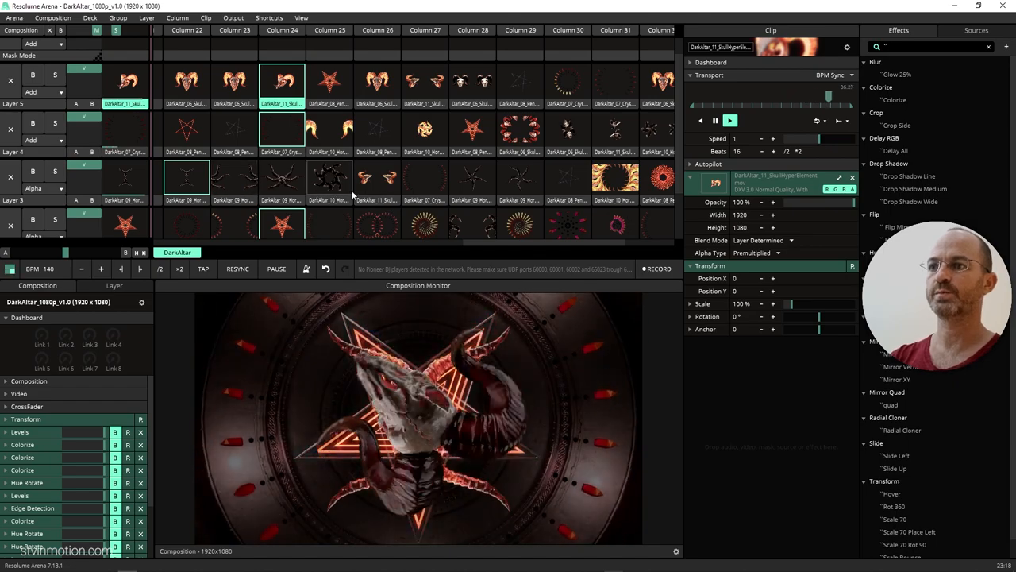
left_click(331, 181)
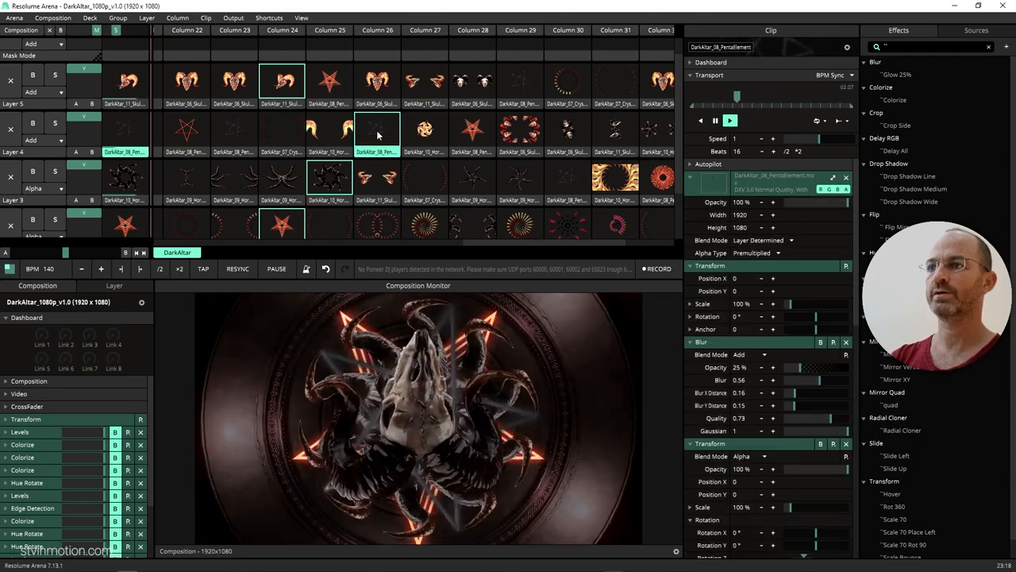
left_click(426, 83)
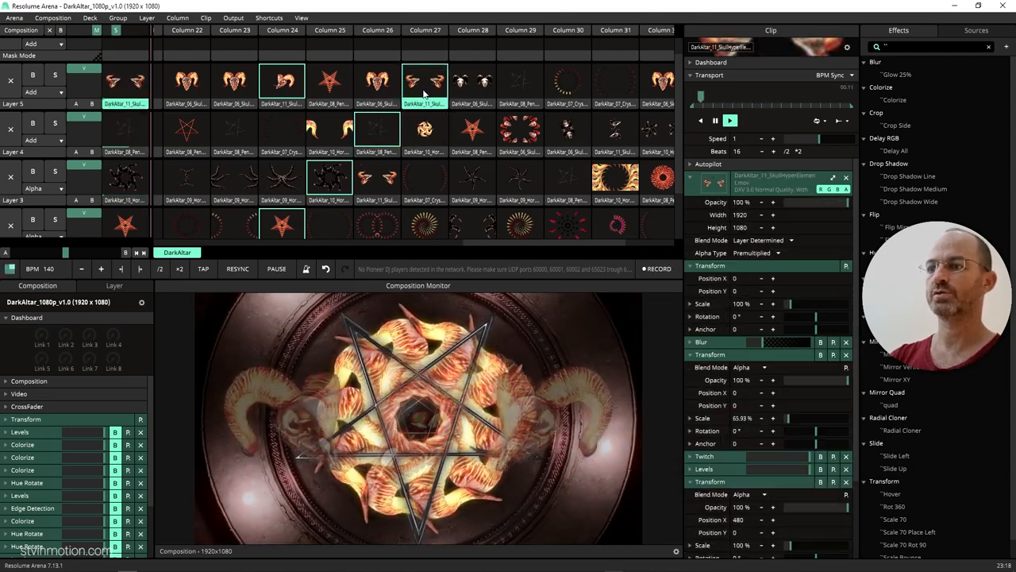